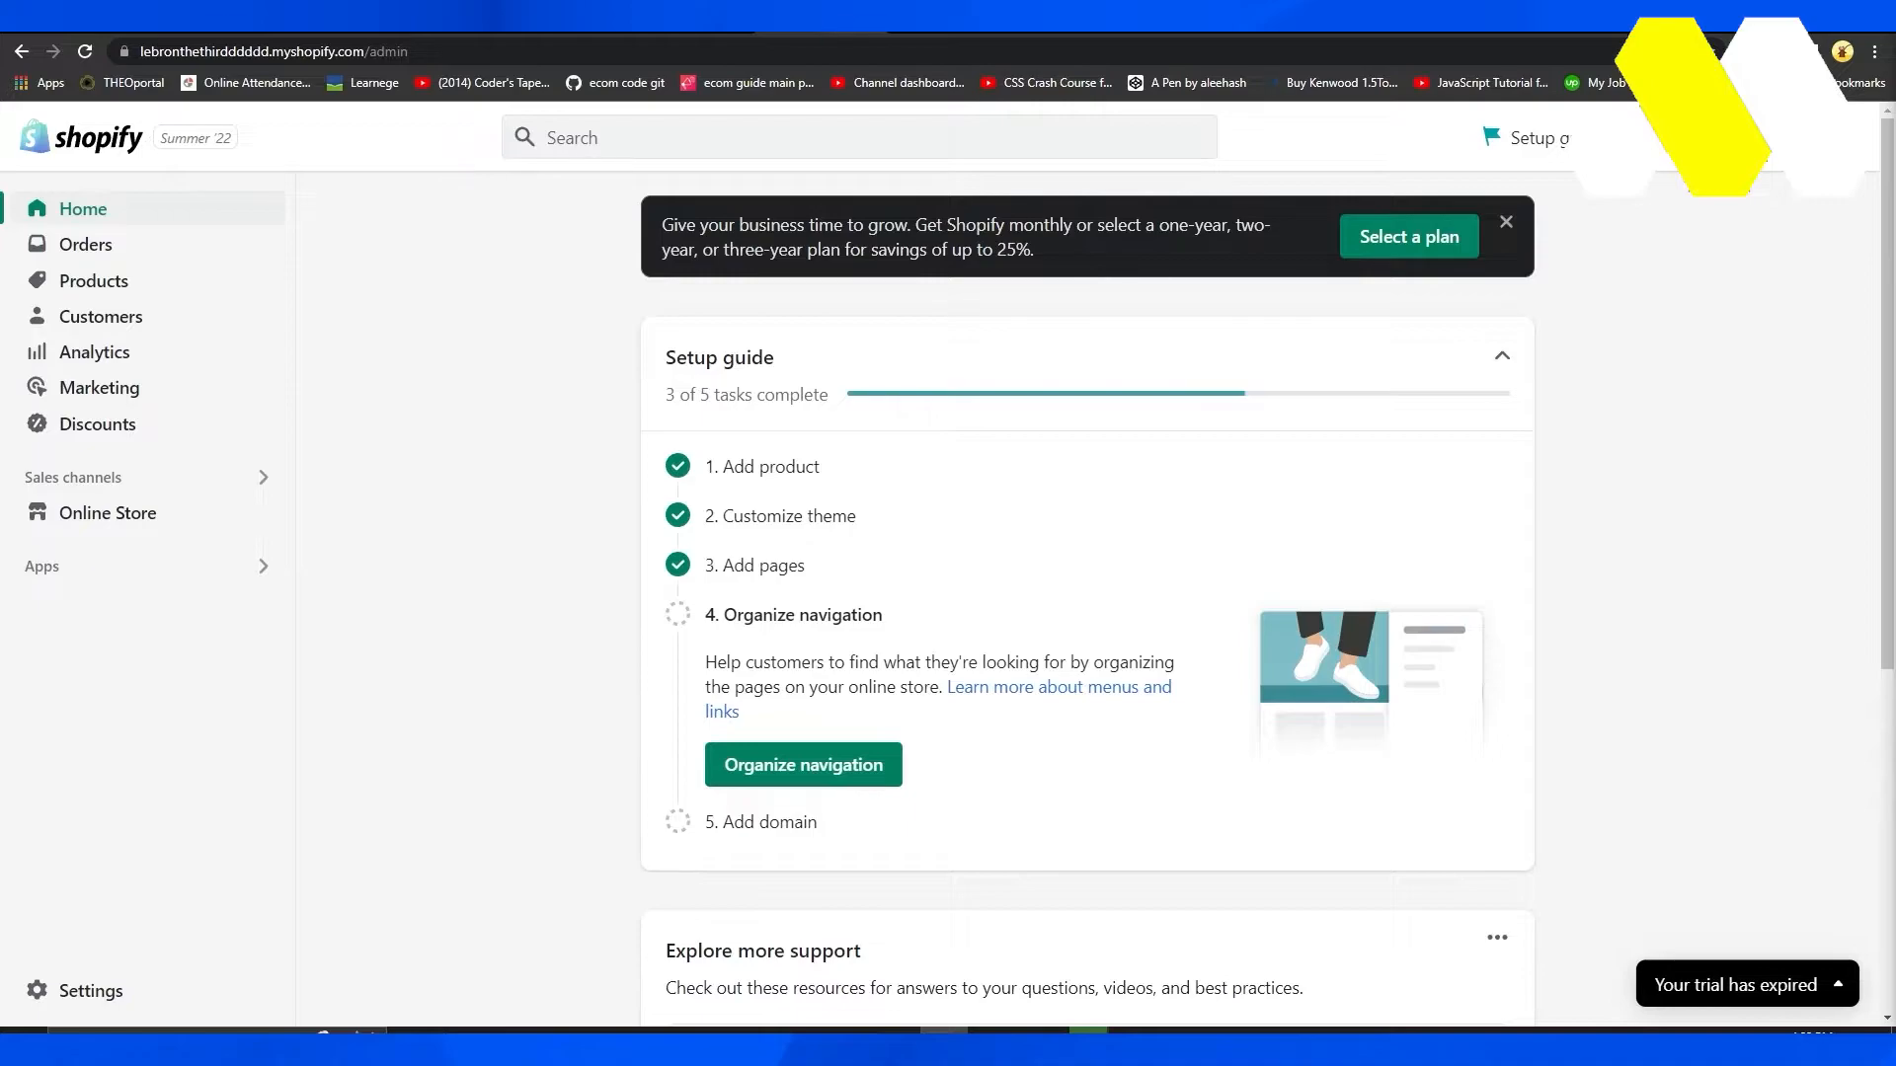
- Go to the Customers section, currently empty
left_click(99, 316)
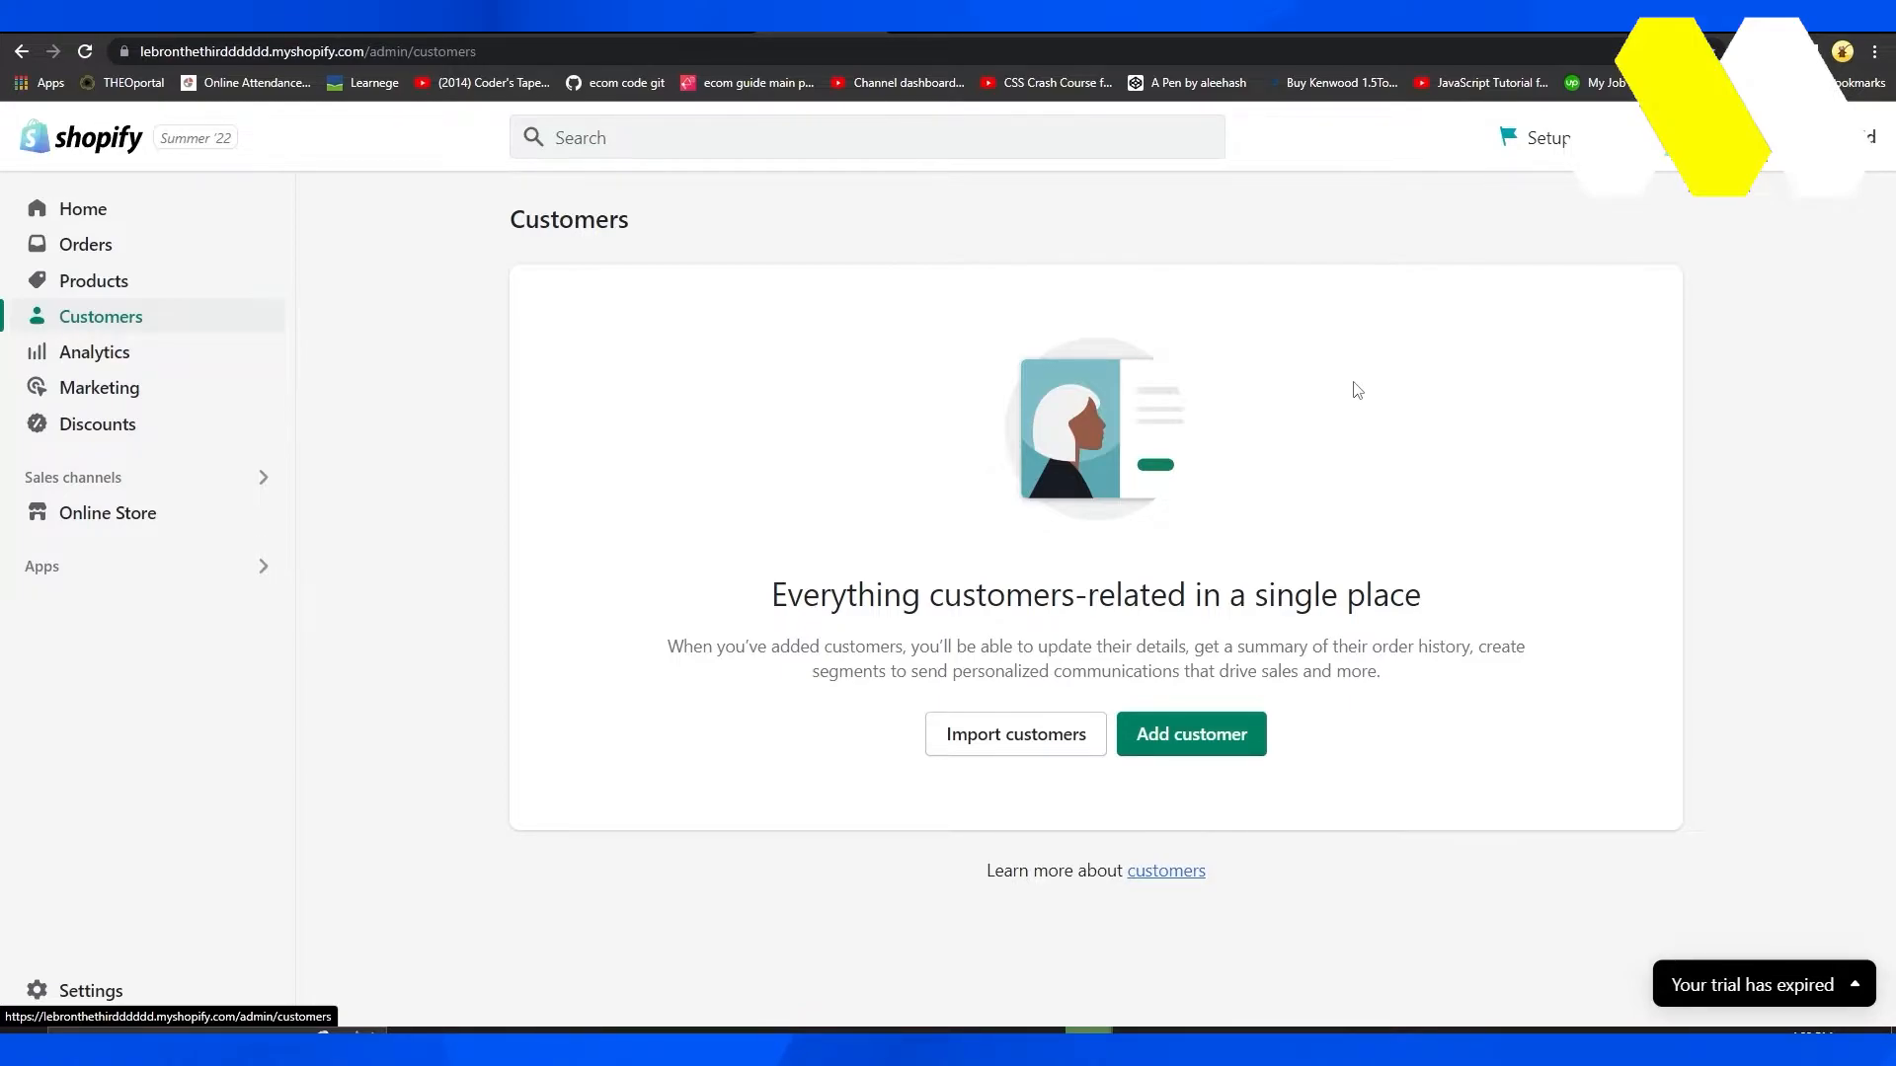
left_click(1193, 733)
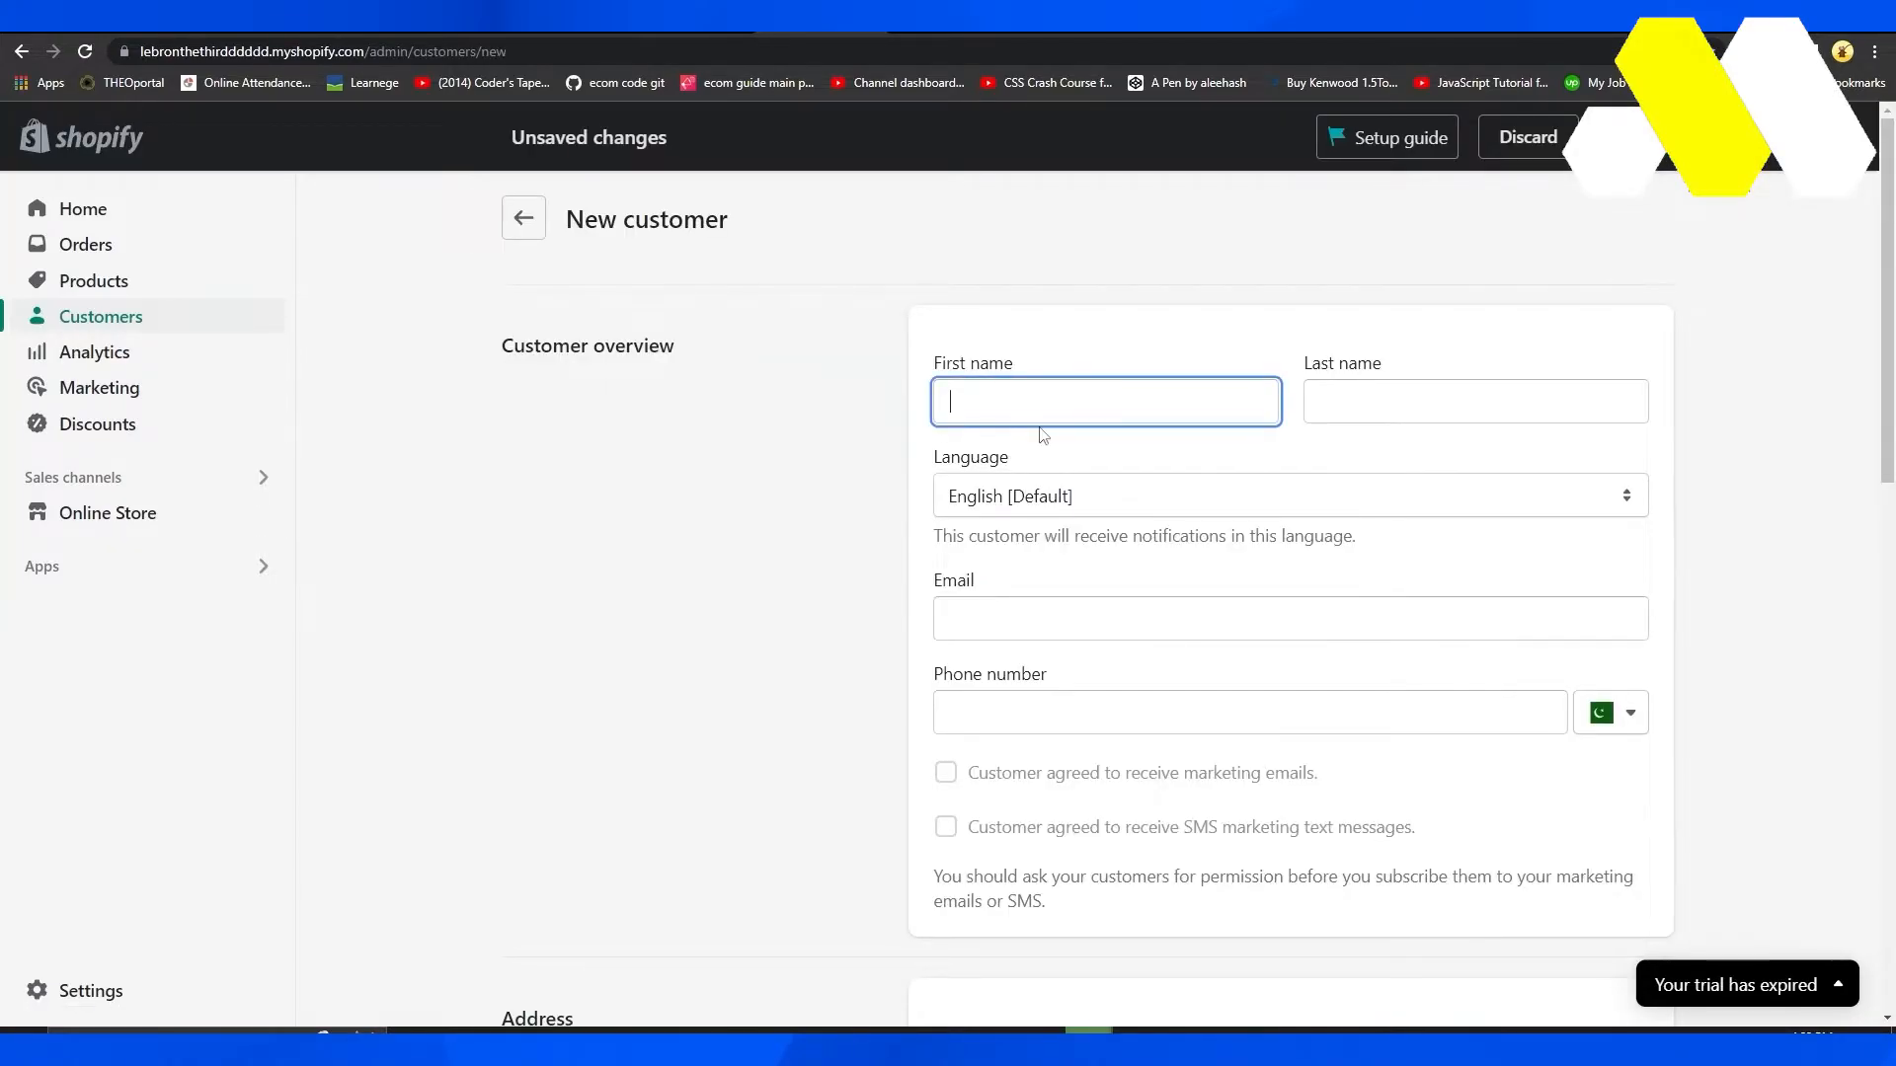
type("asdasd")
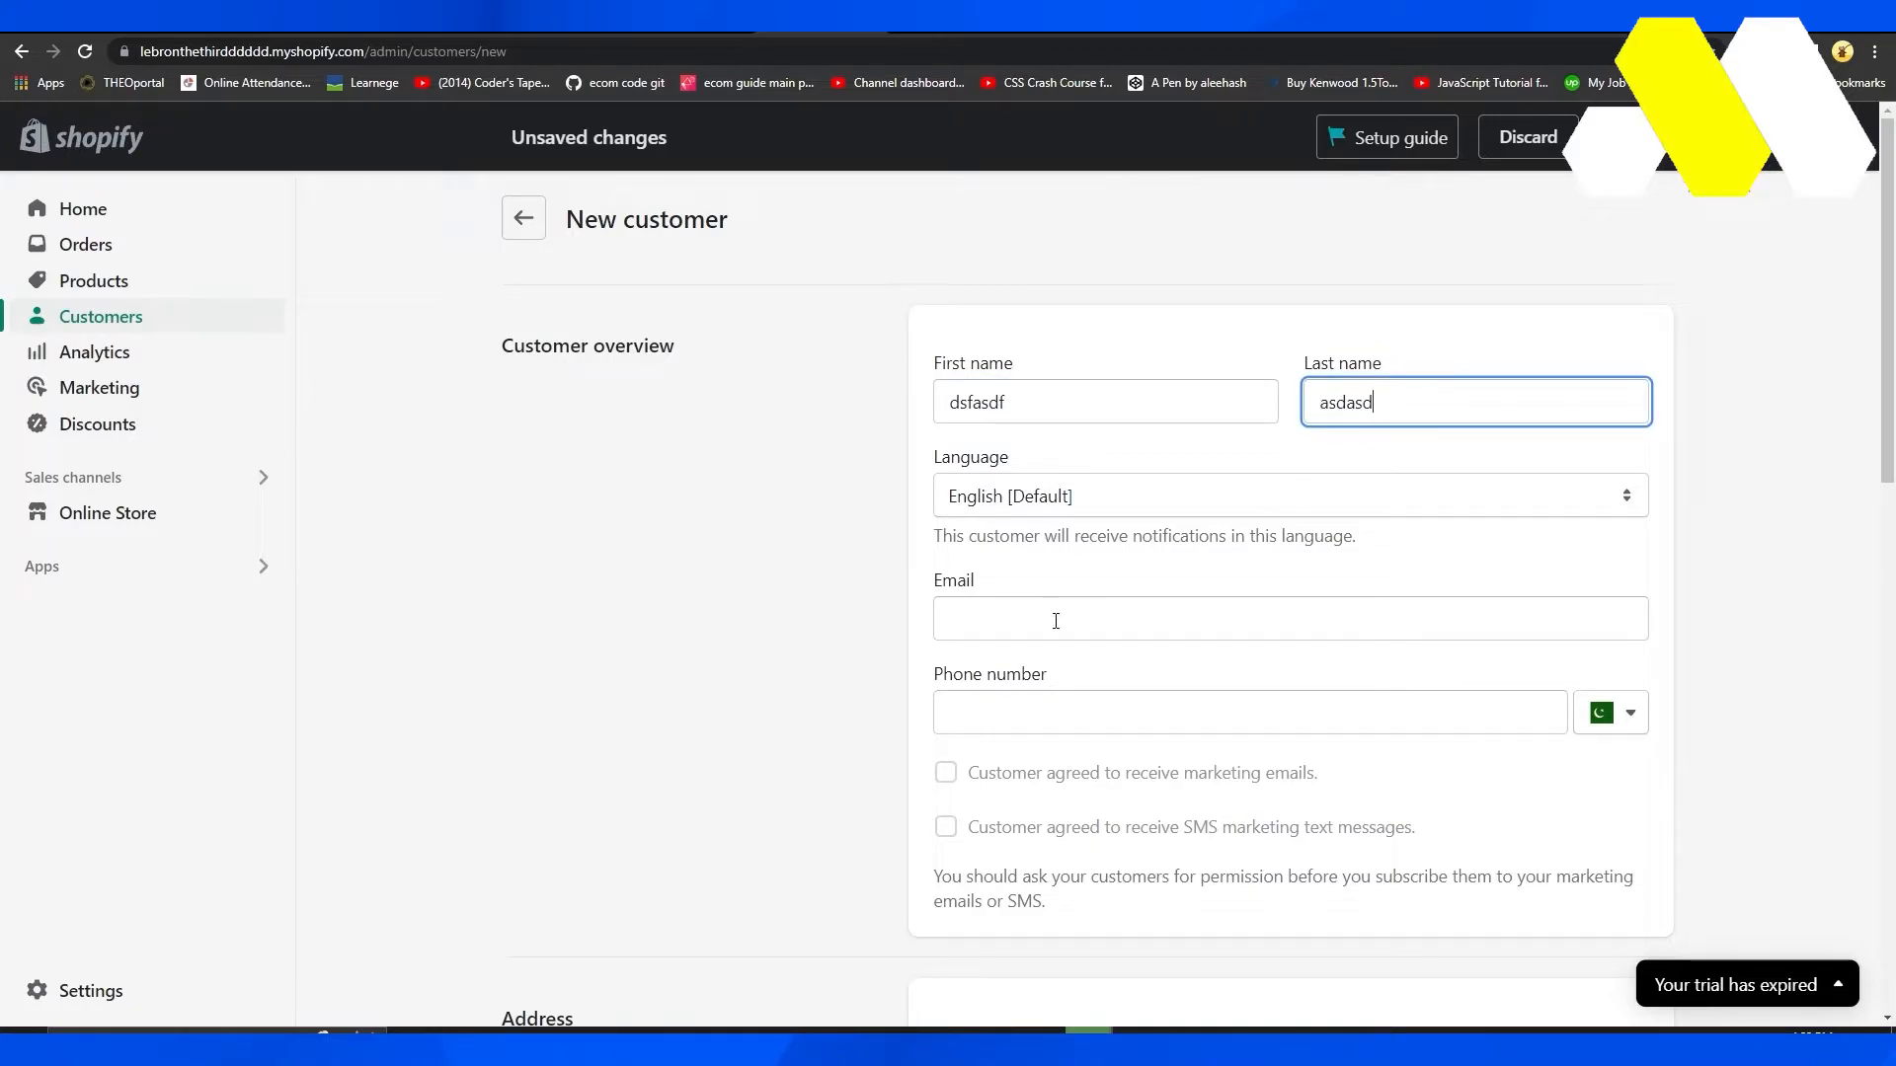
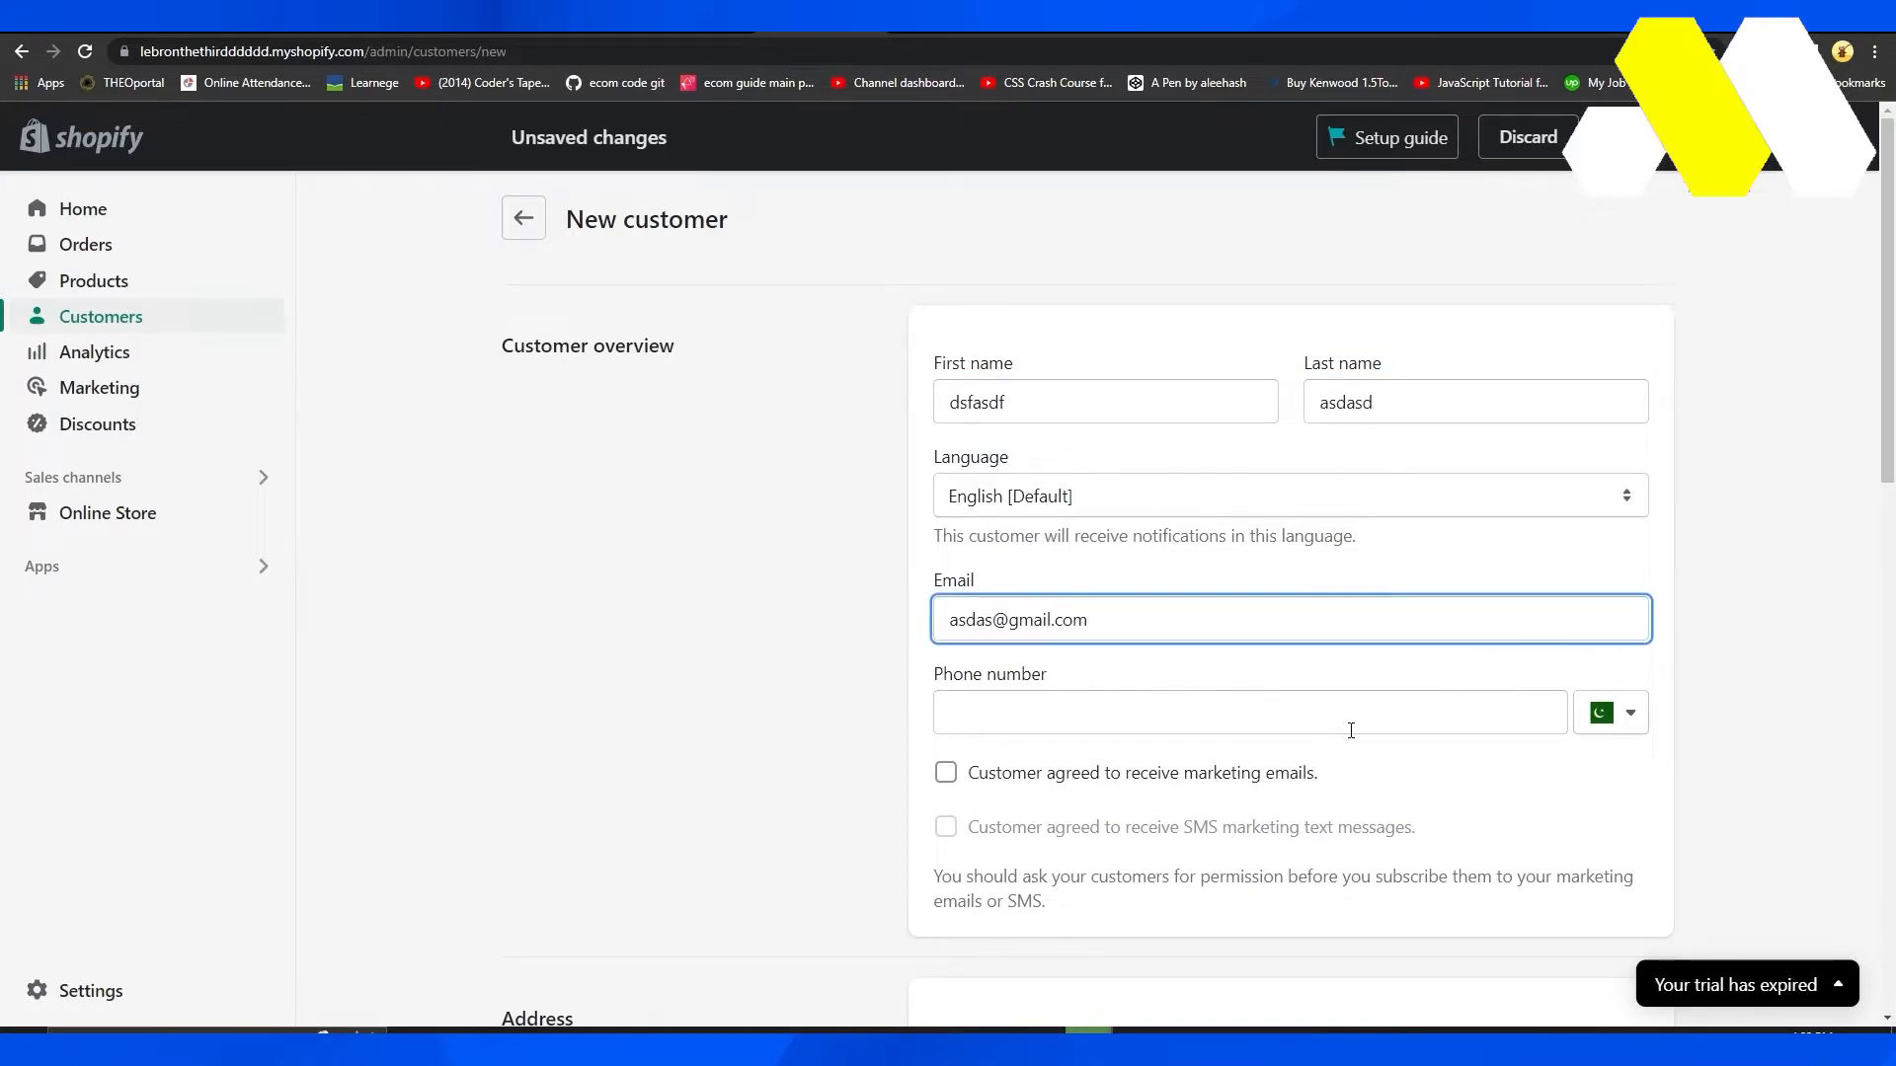
type("03")
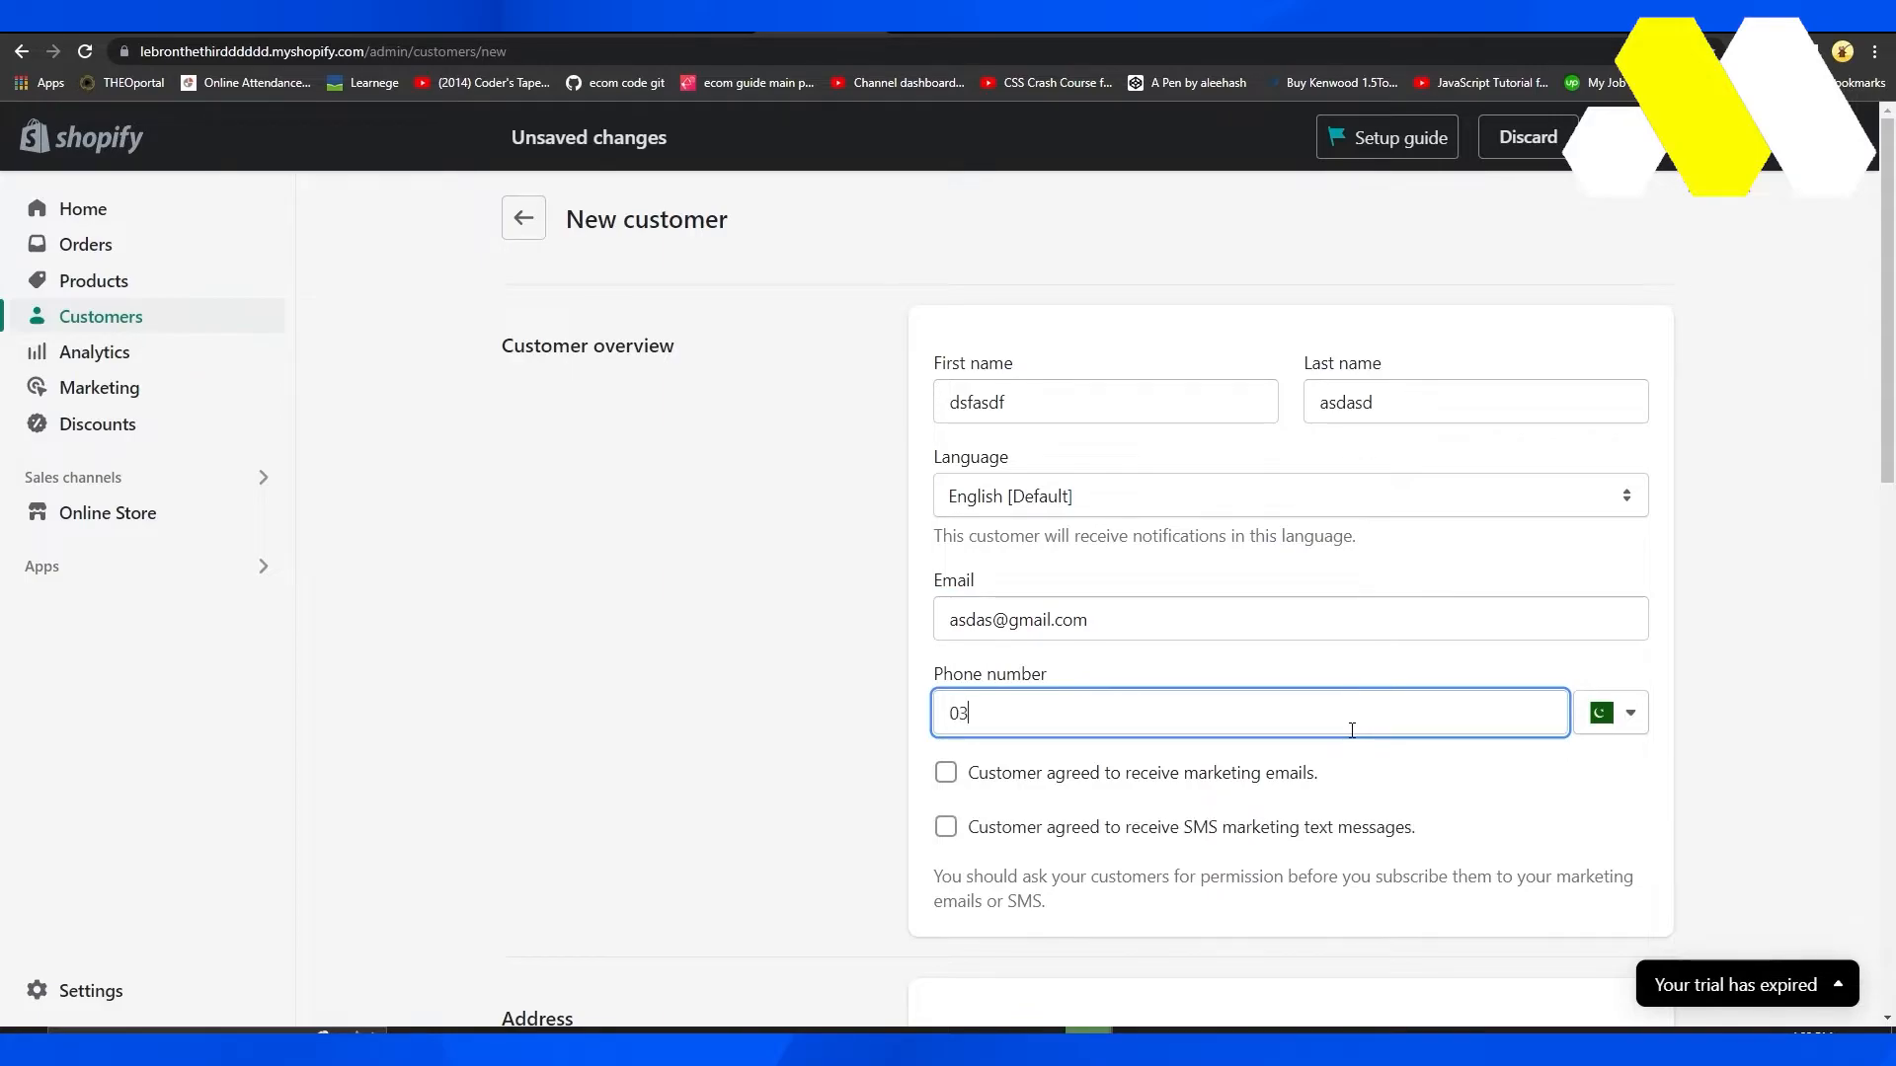
scroll("down", 3)
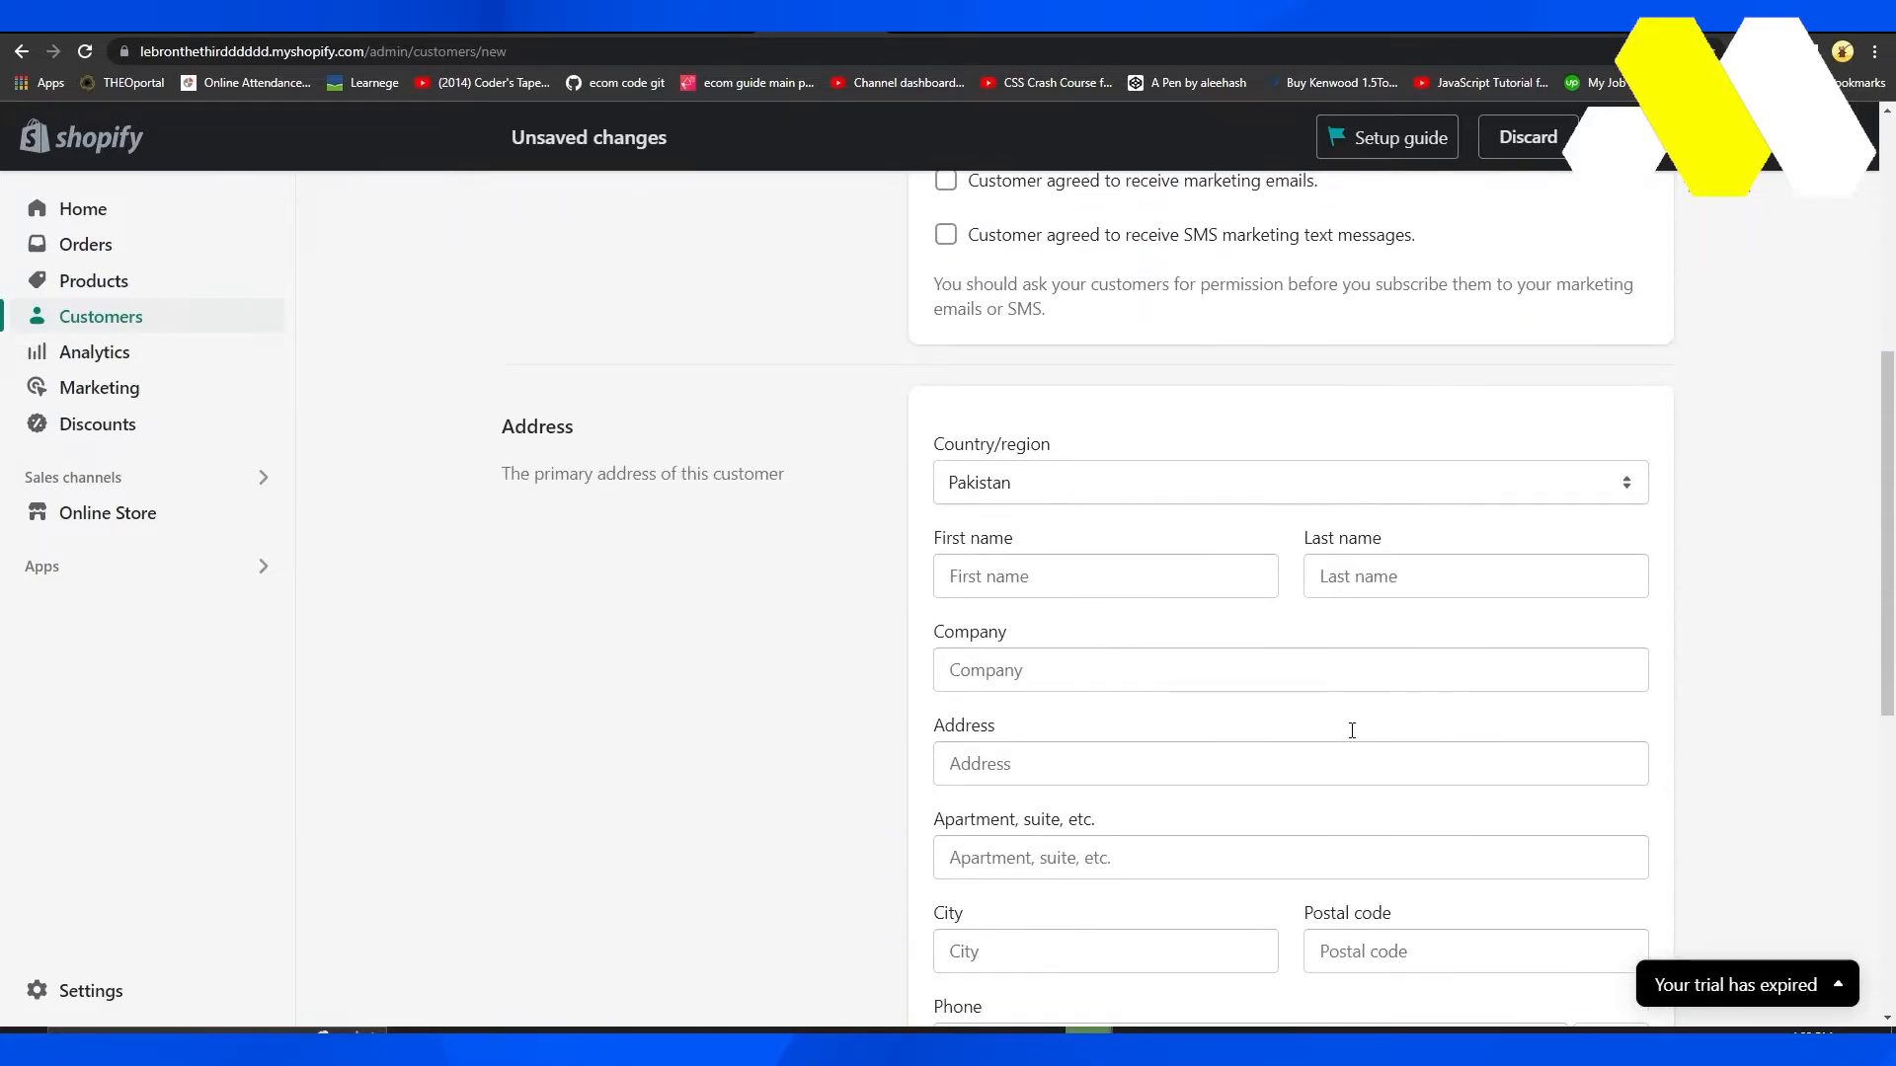
scroll("down", 3)
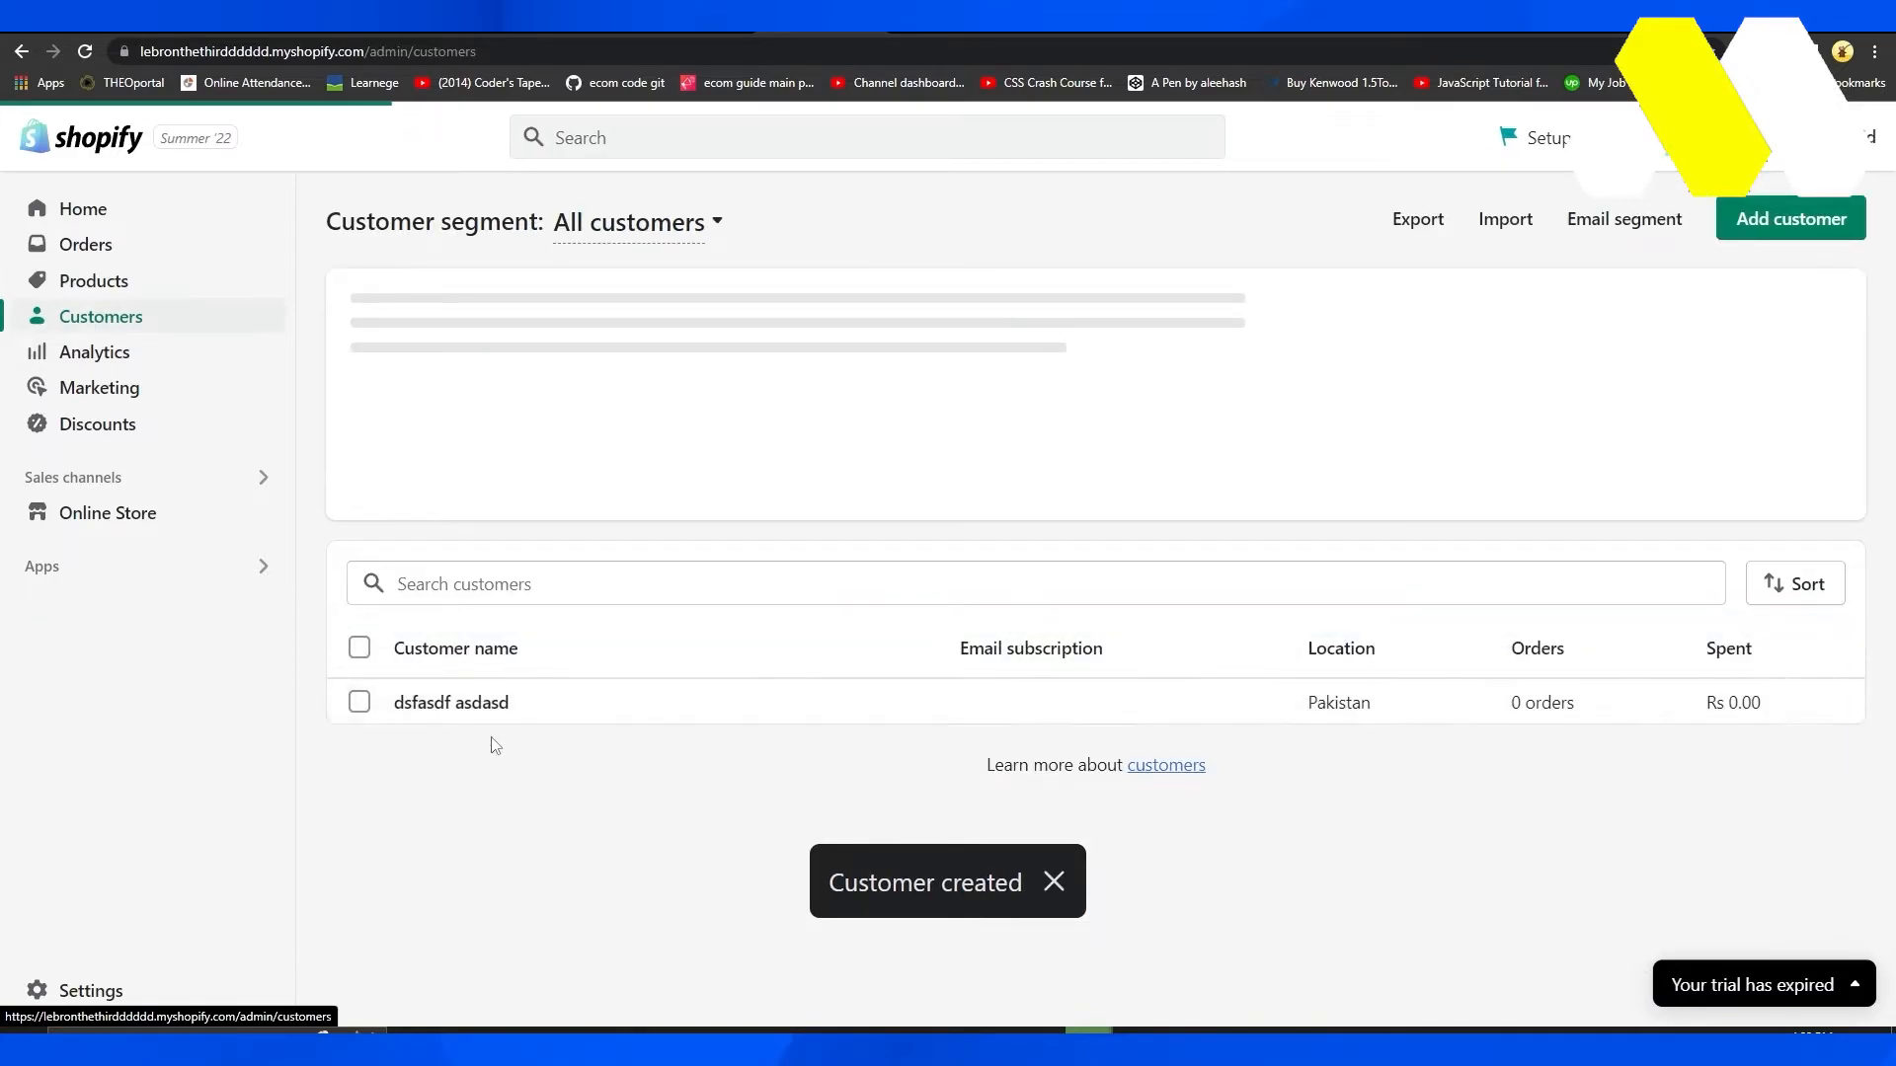
- Select the new customer to show bulk delete/tag actions, then review its detail page
left_click(715, 659)
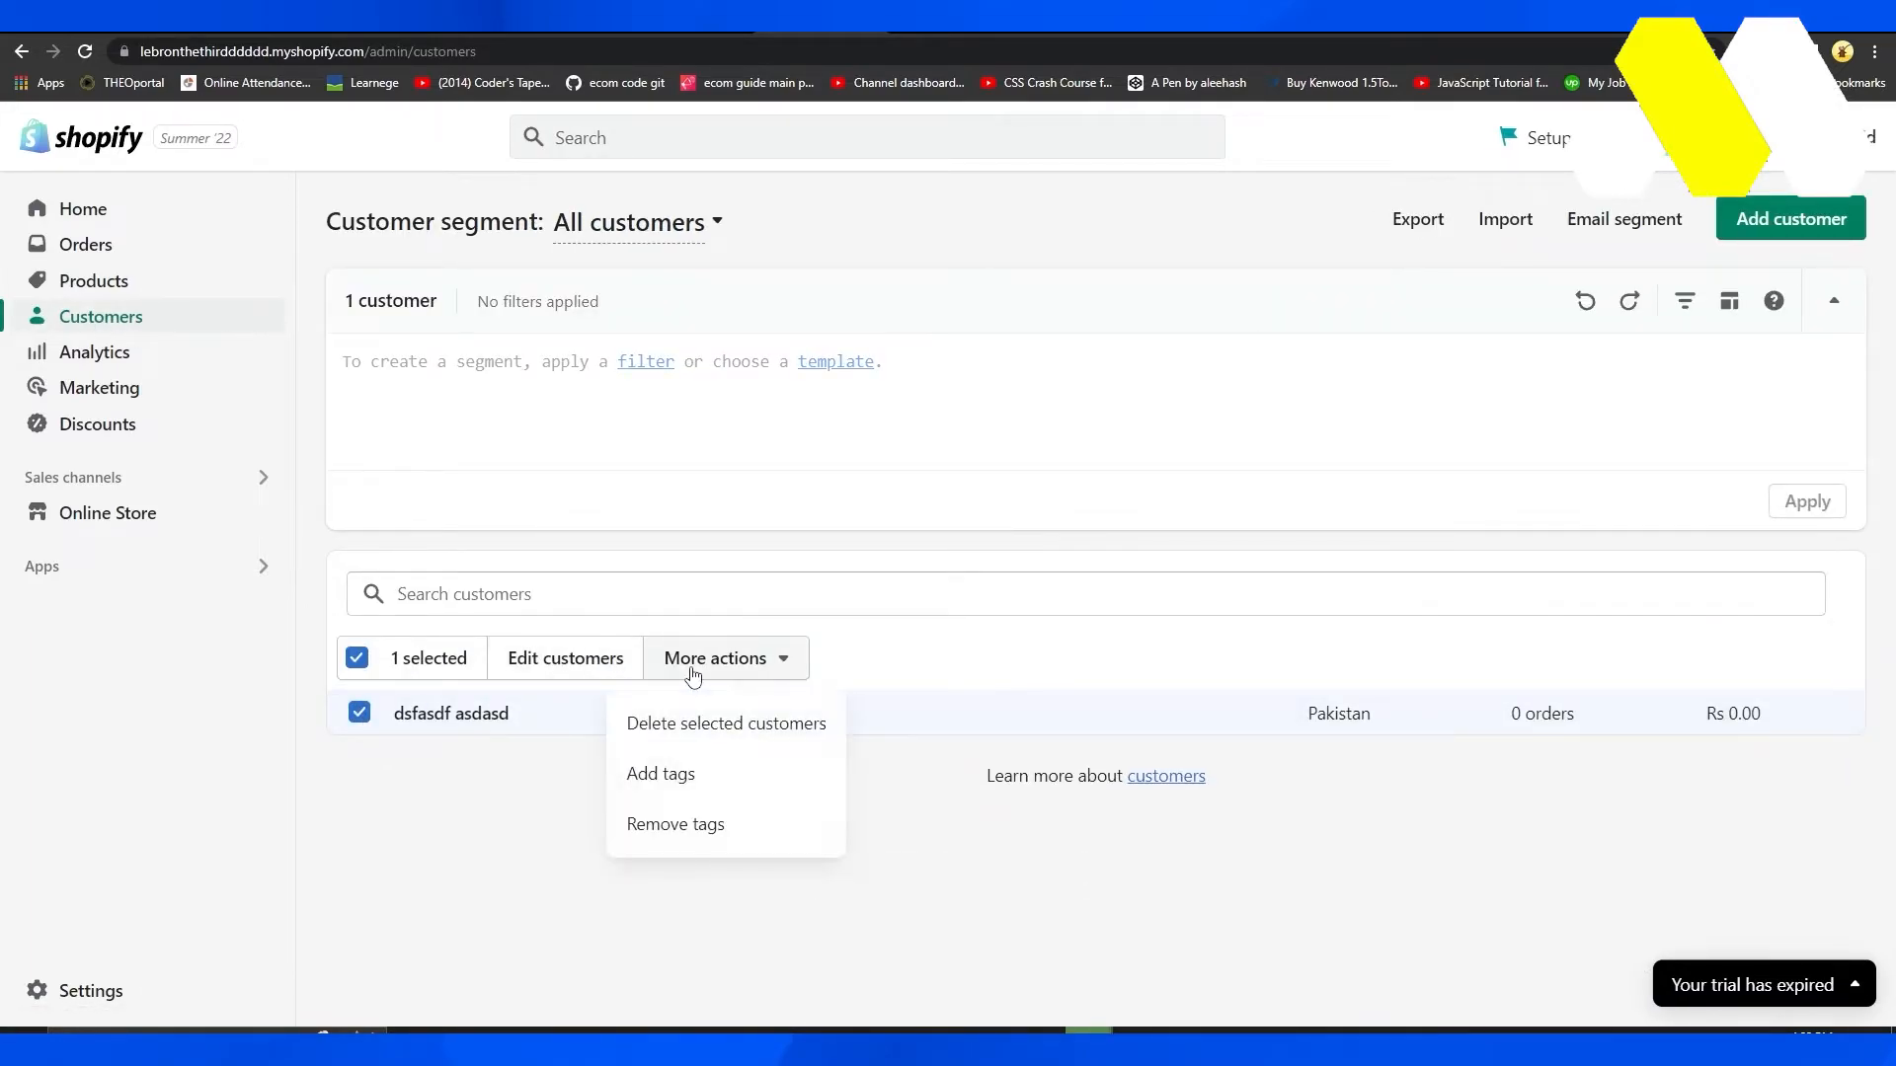
mouse_move(700, 750)
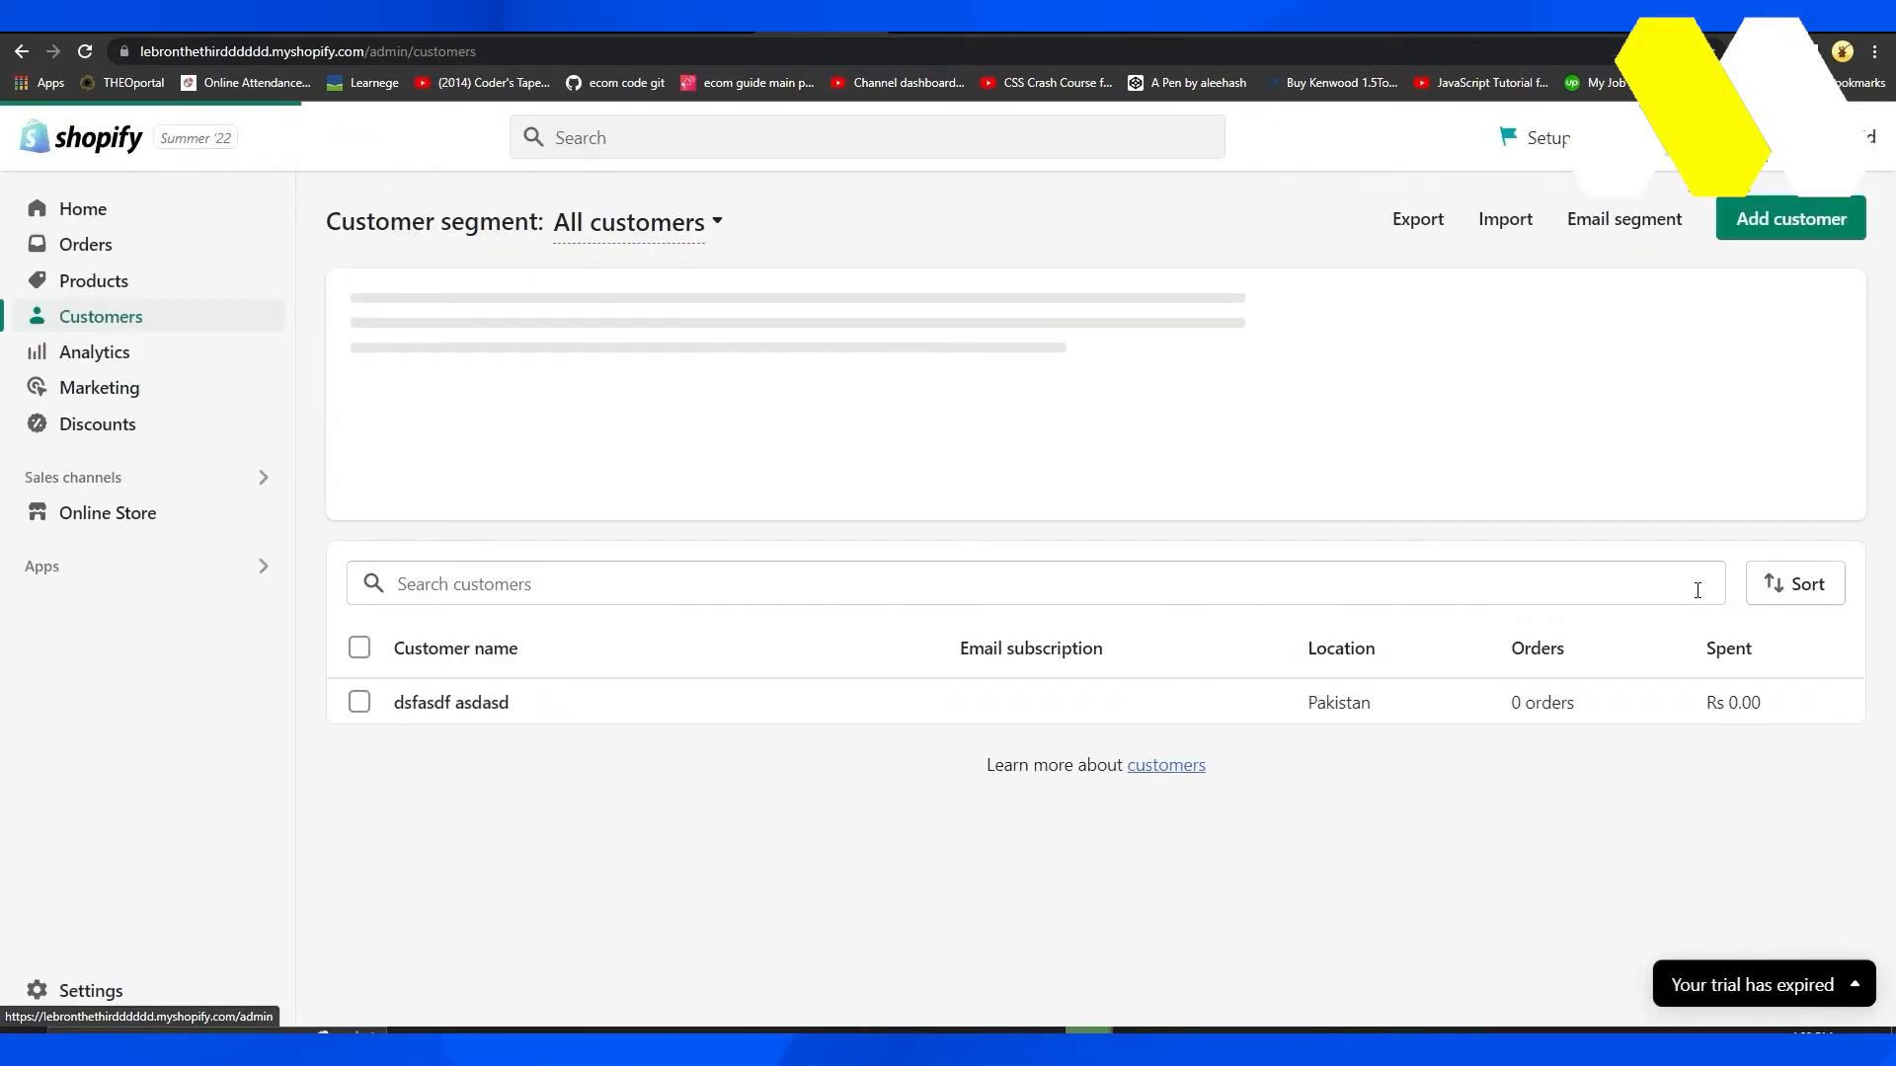
left_click(451, 703)
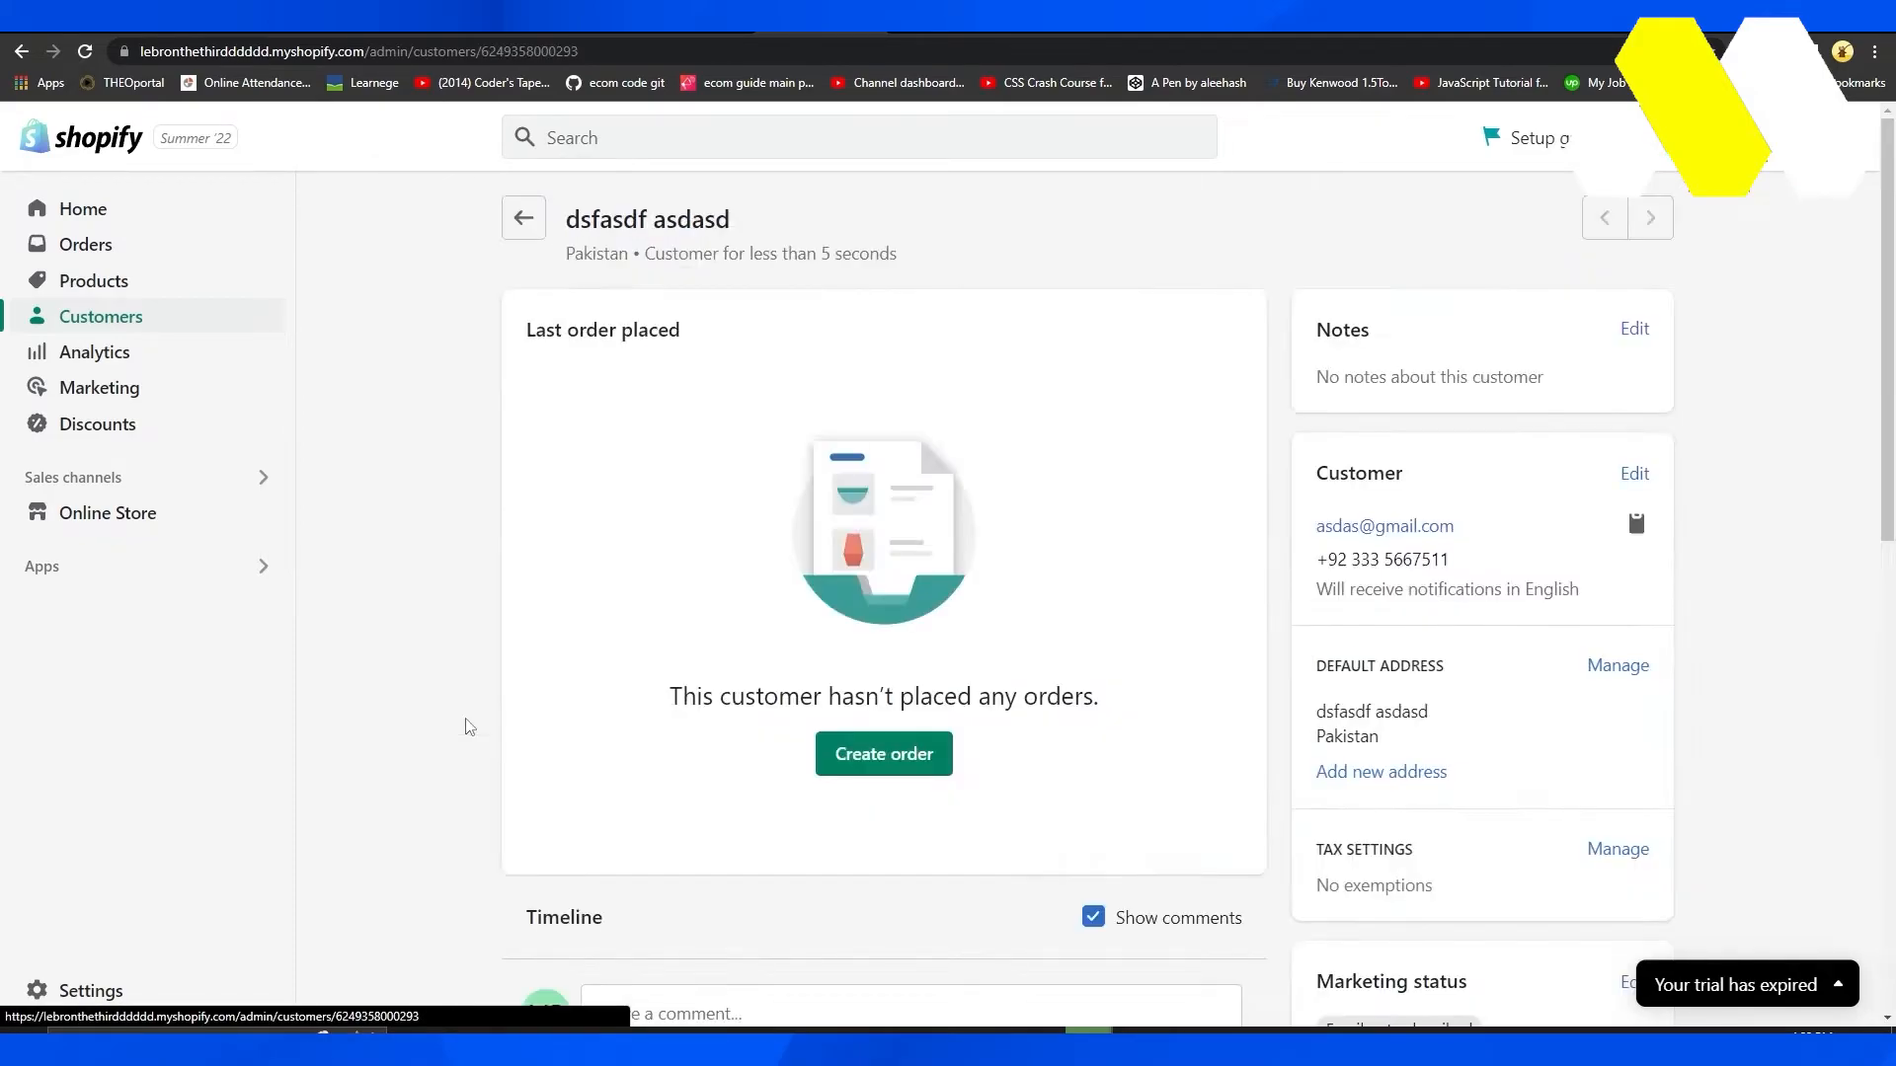
scroll("down", 3)
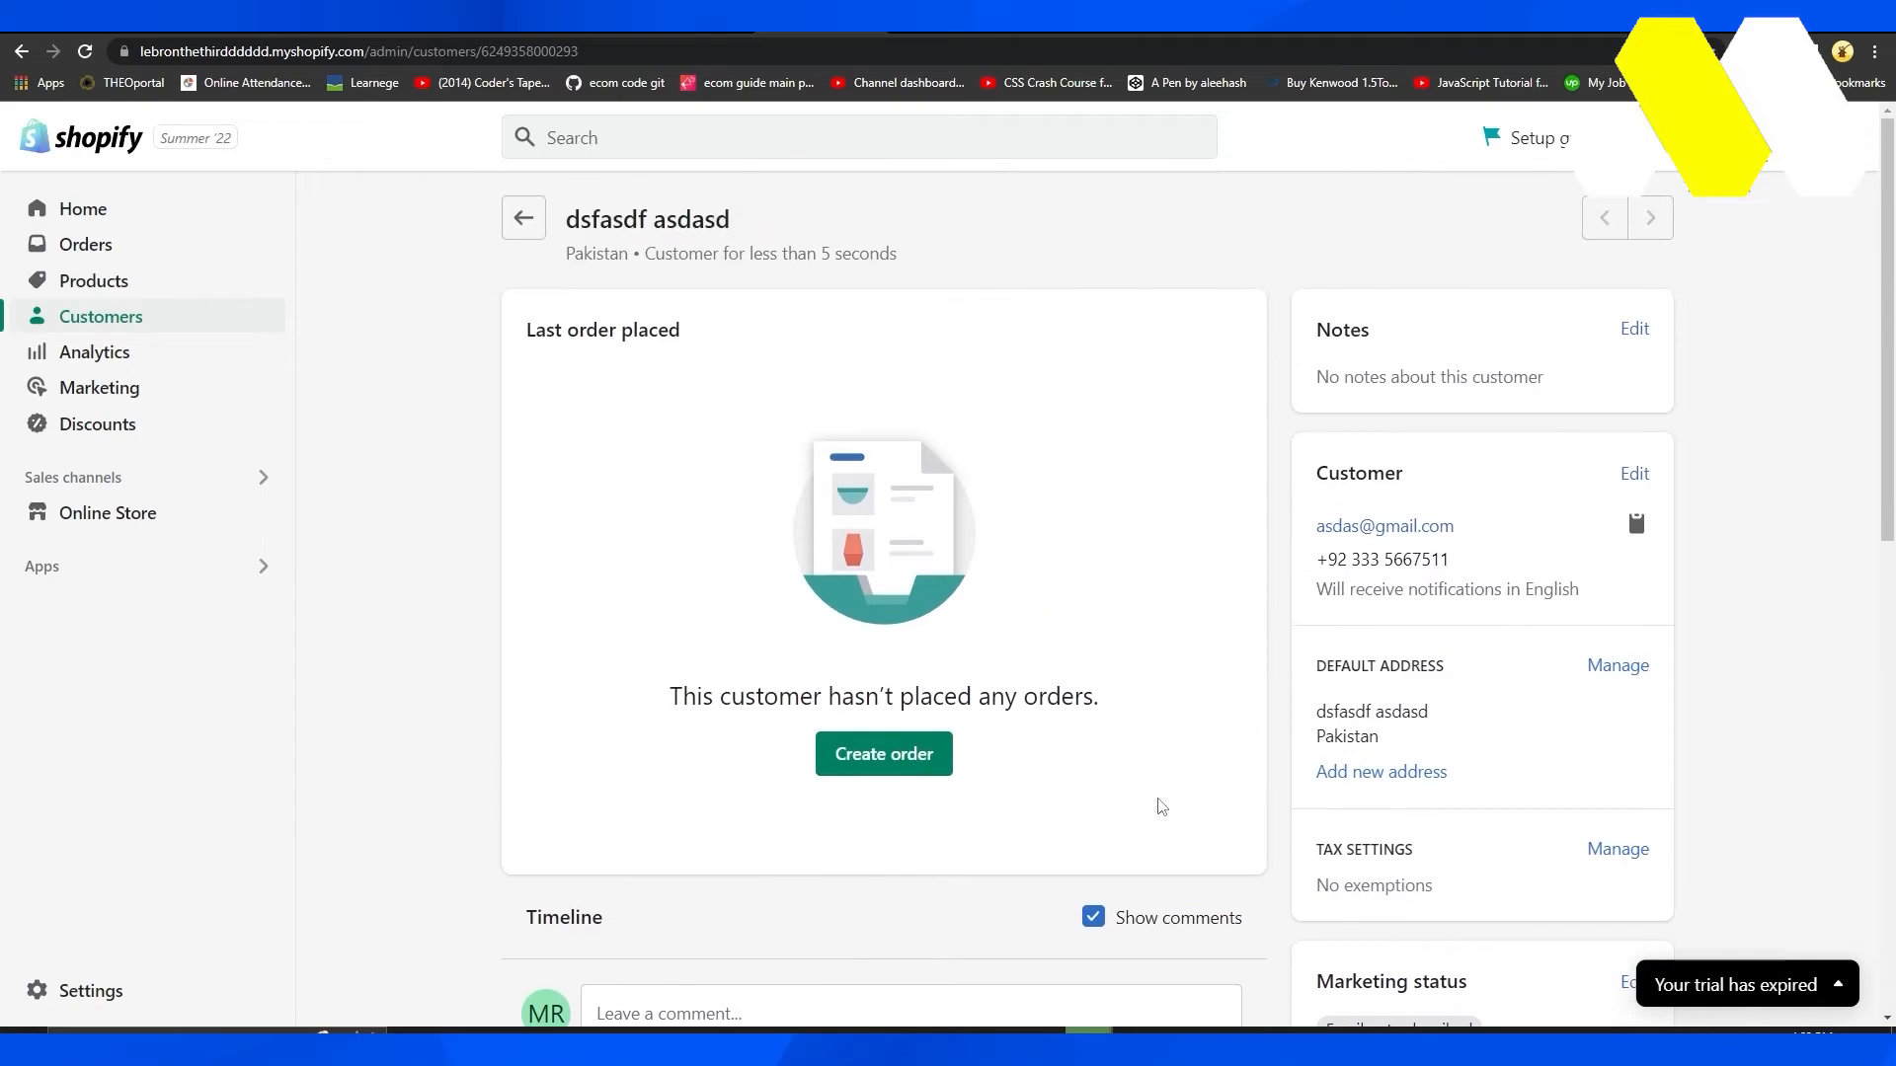
- Return to the admin home and start a search for 'blo'
left_click(82, 209)
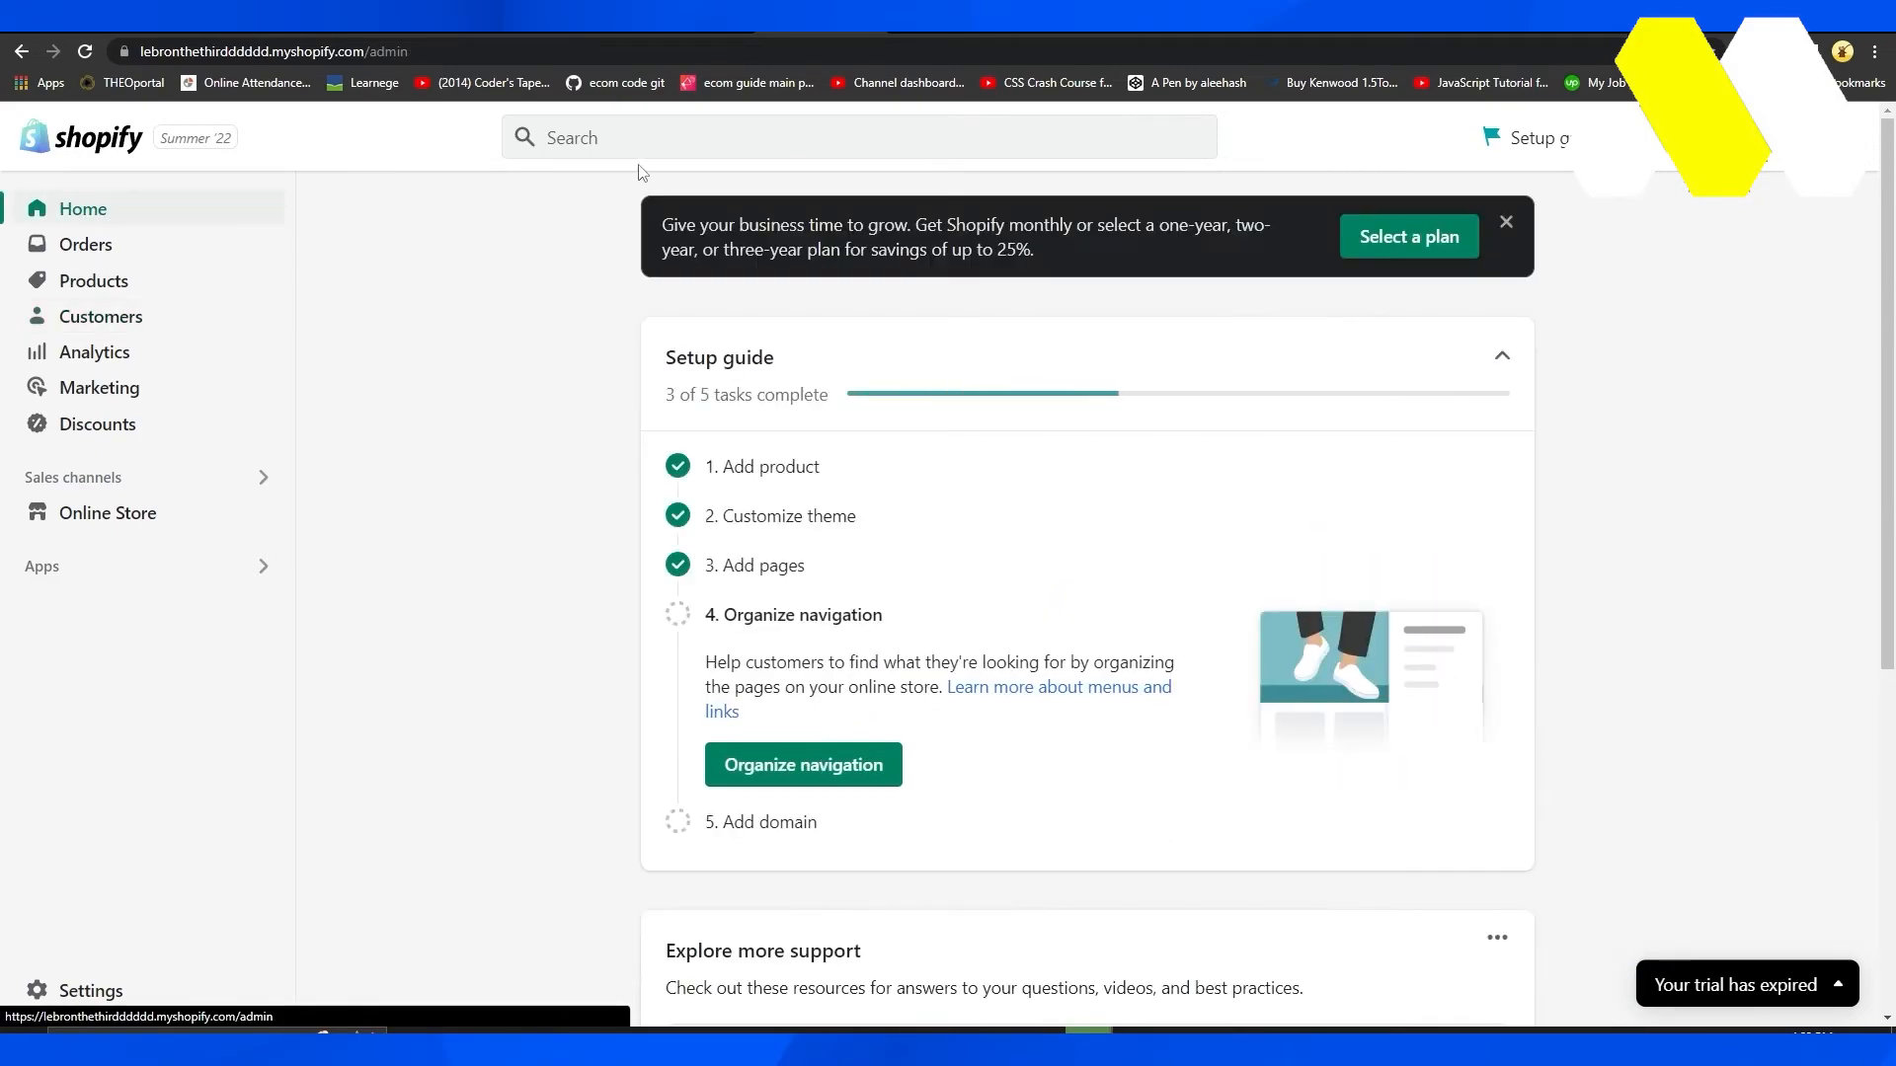
type("blo")
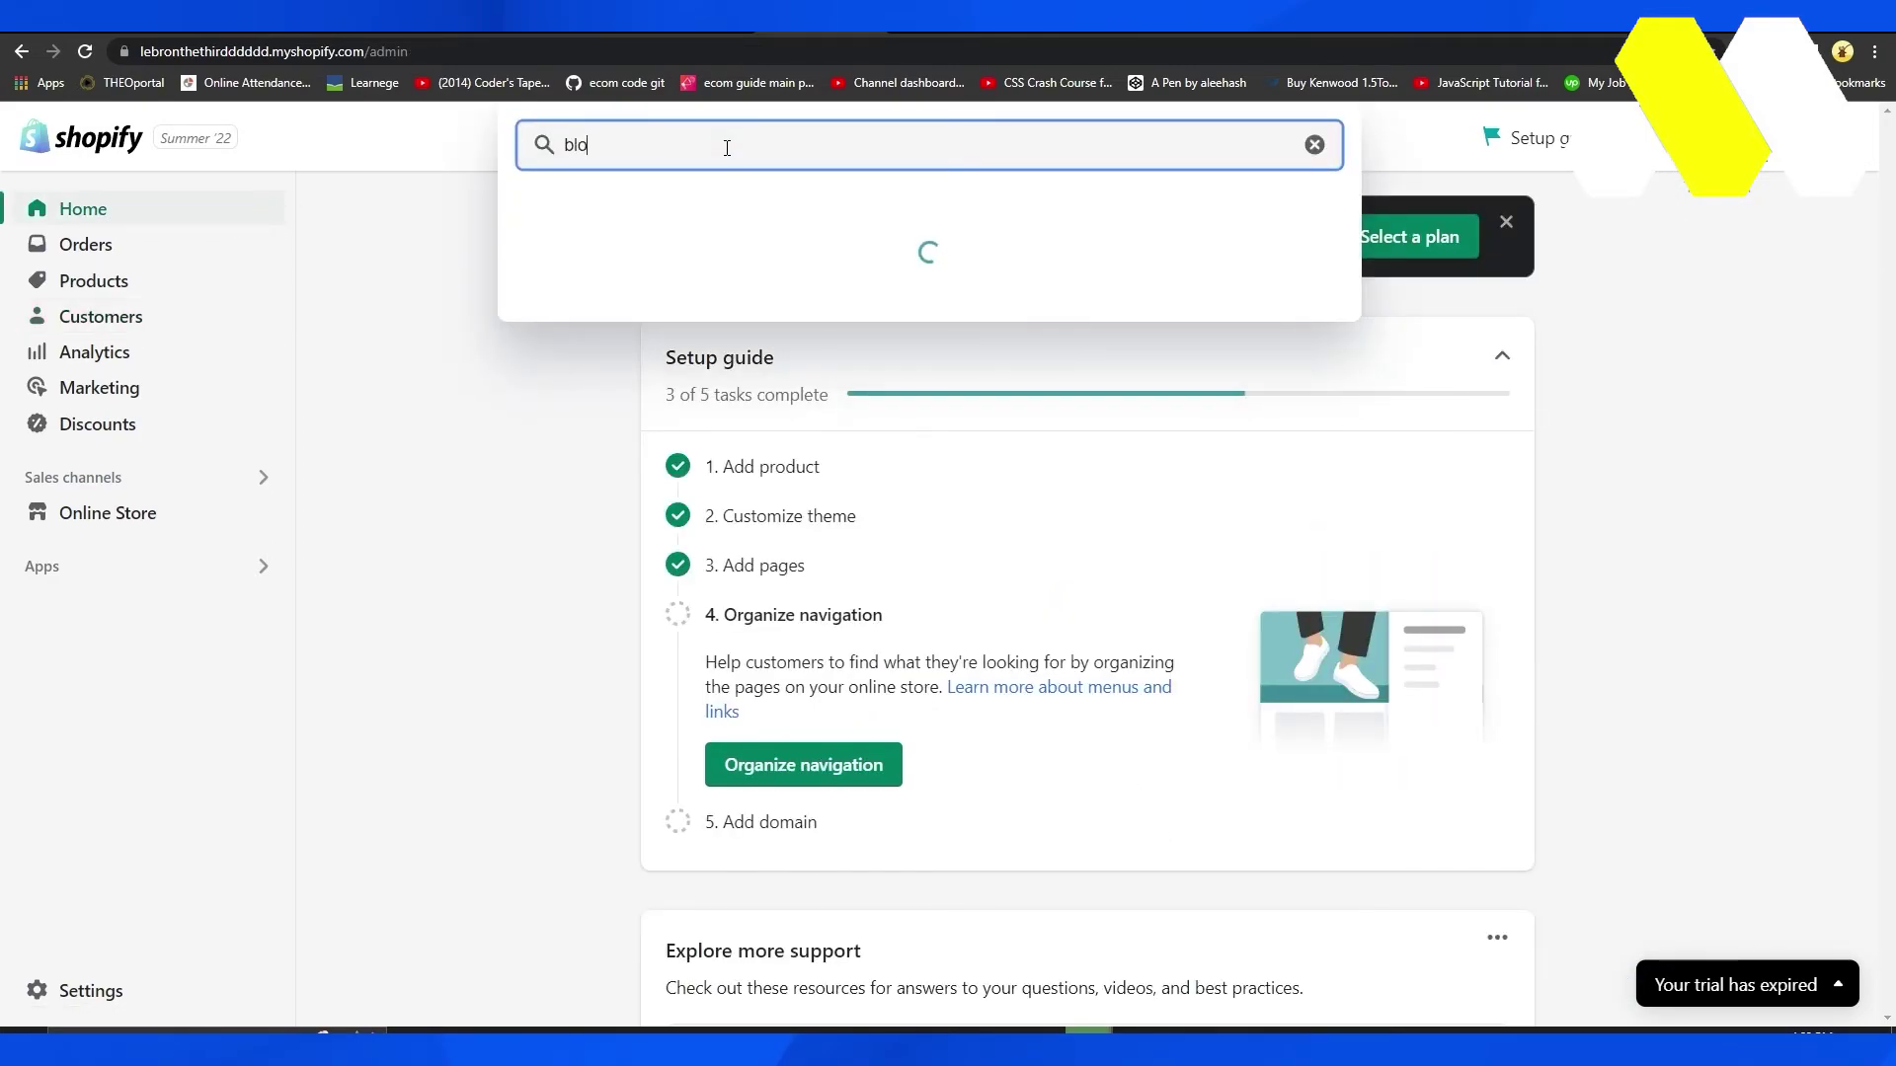